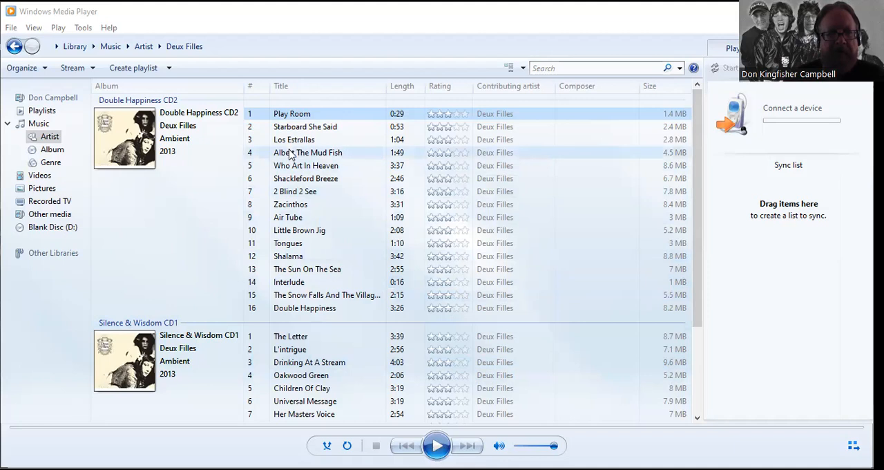
mouse_move(306, 152)
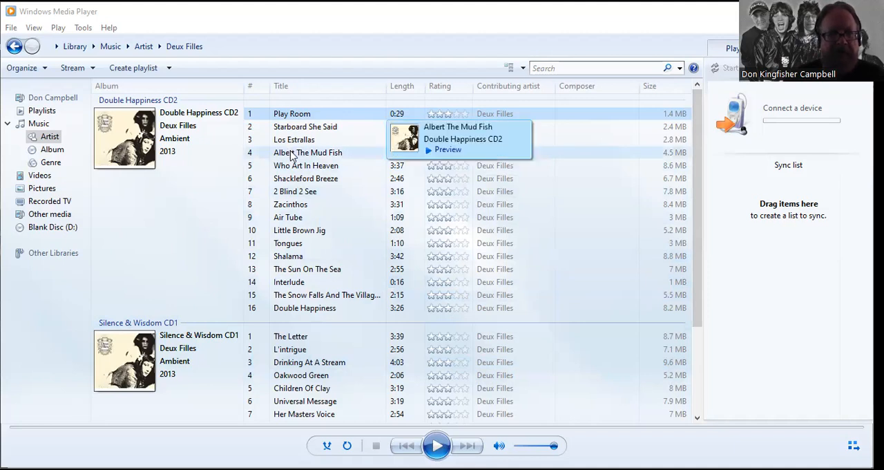
Step: Start playing 'Albert The Mud Fish' from Double Happiness CD2 via its context menu
right_click(306, 152)
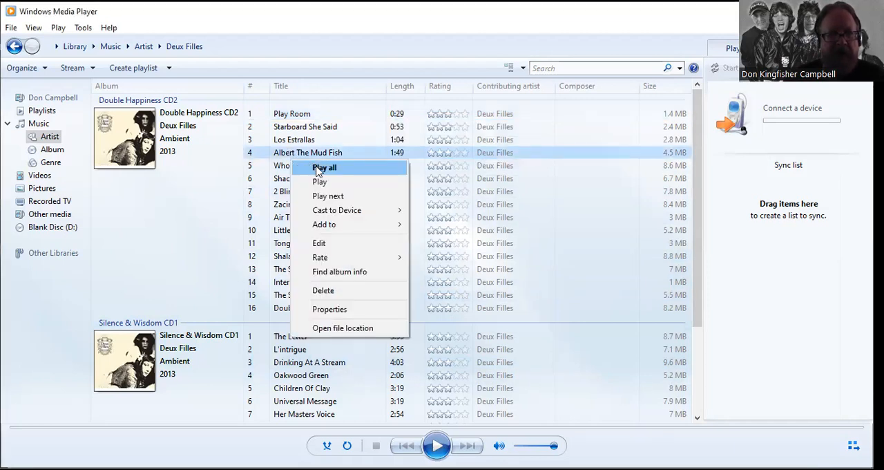
click(323, 167)
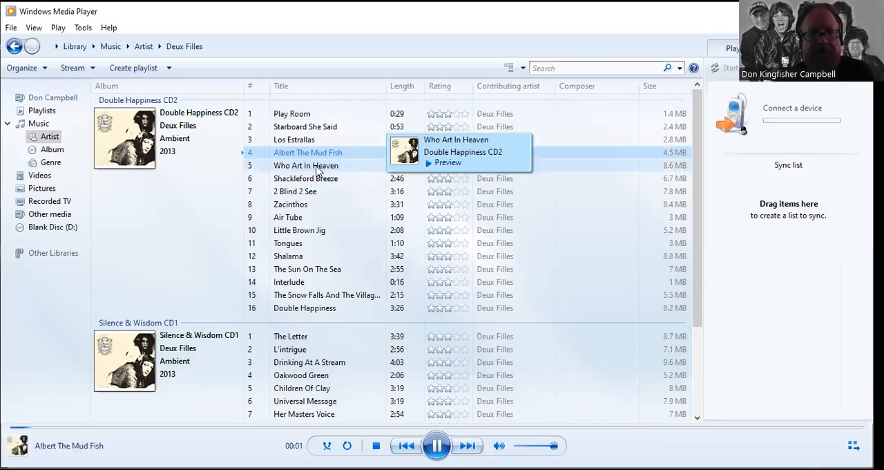
mouse_move(340, 136)
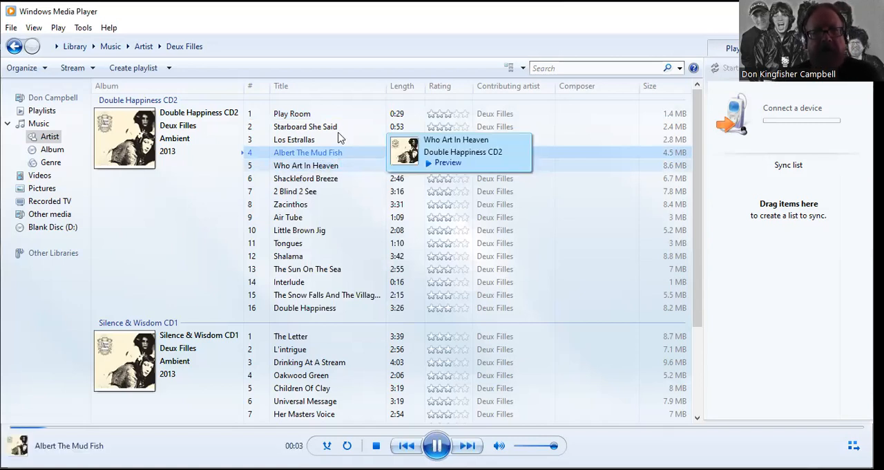
mouse_move(445, 25)
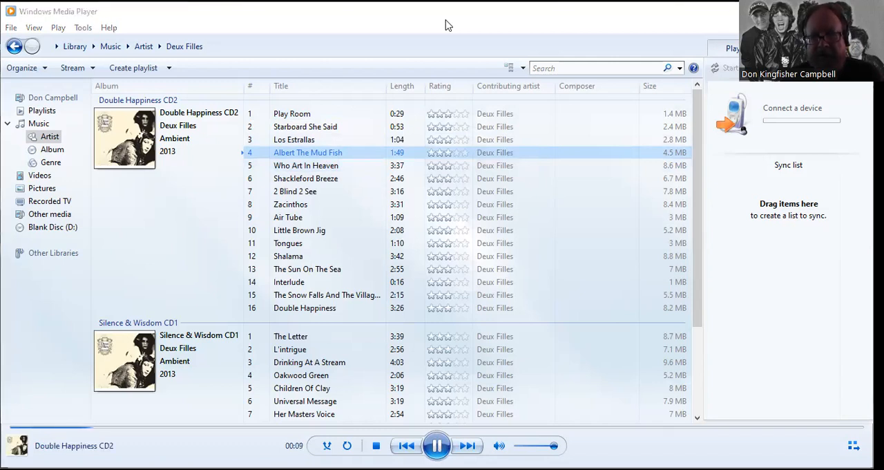
double_click(308, 152)
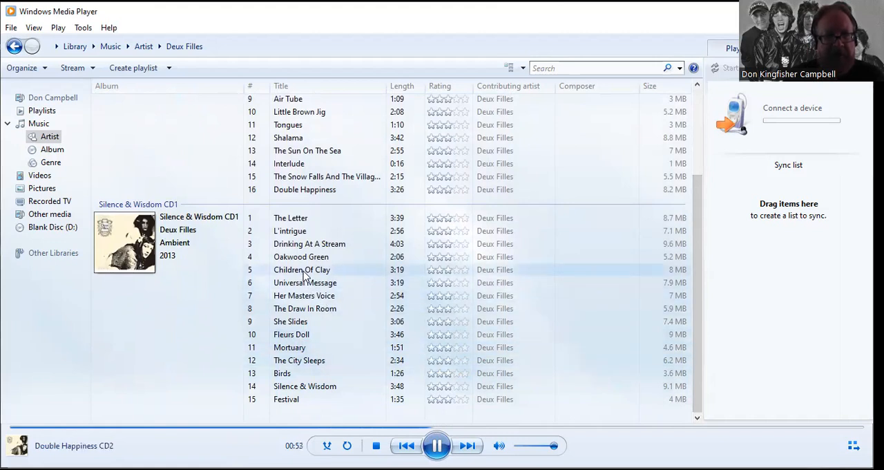
Step: Play 'Children Of Clay' from Silence & Wisdom CD1, then stop playback
right_click(301, 269)
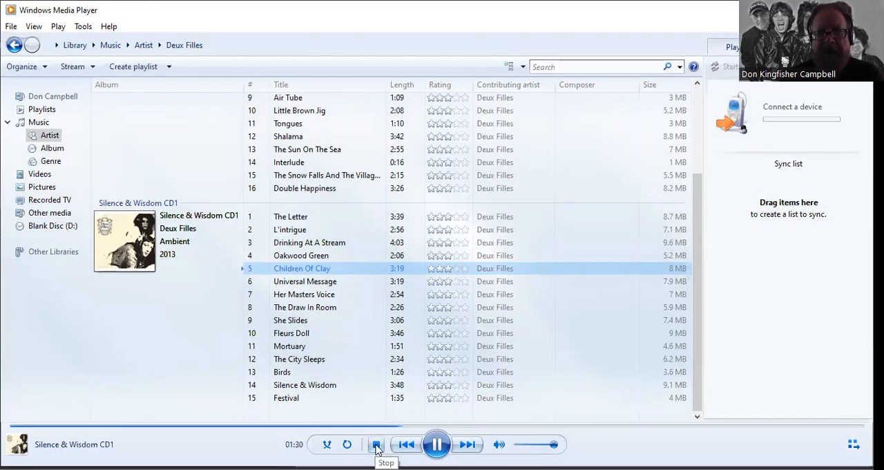
click(376, 445)
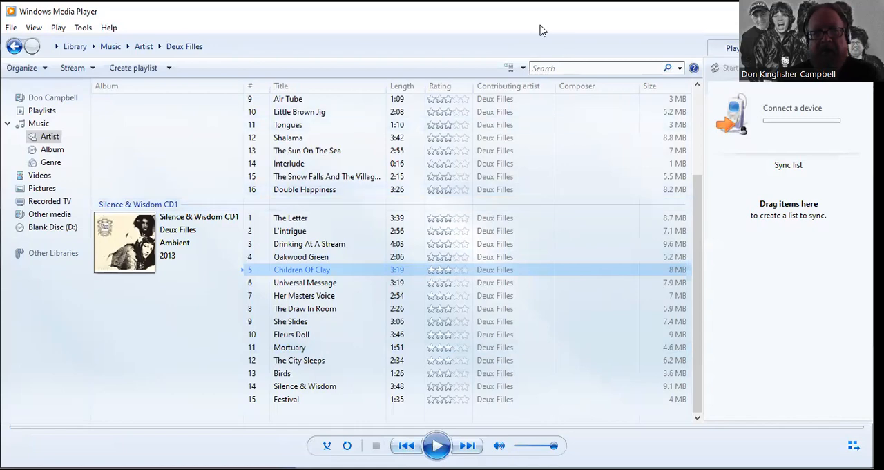